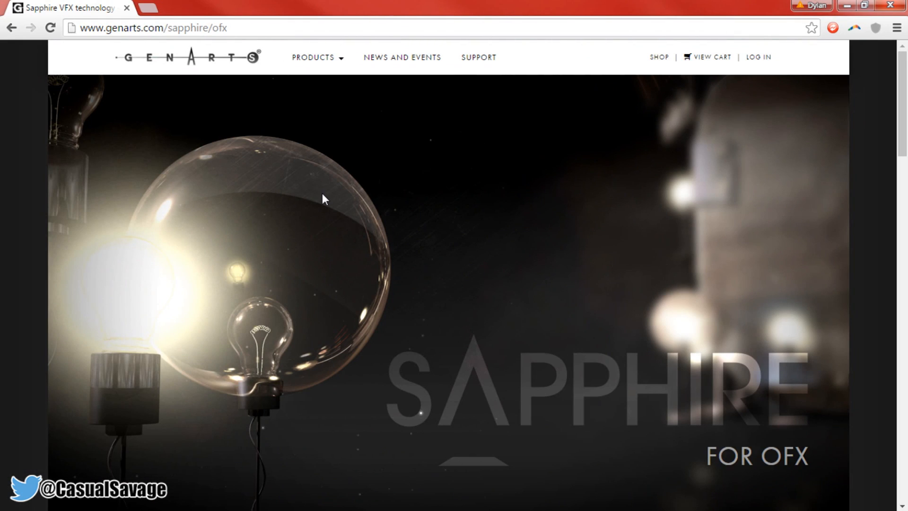
- Browse the Sapphire for OFX page, then scroll its purchase options to Select a Product
scroll(down, 3)
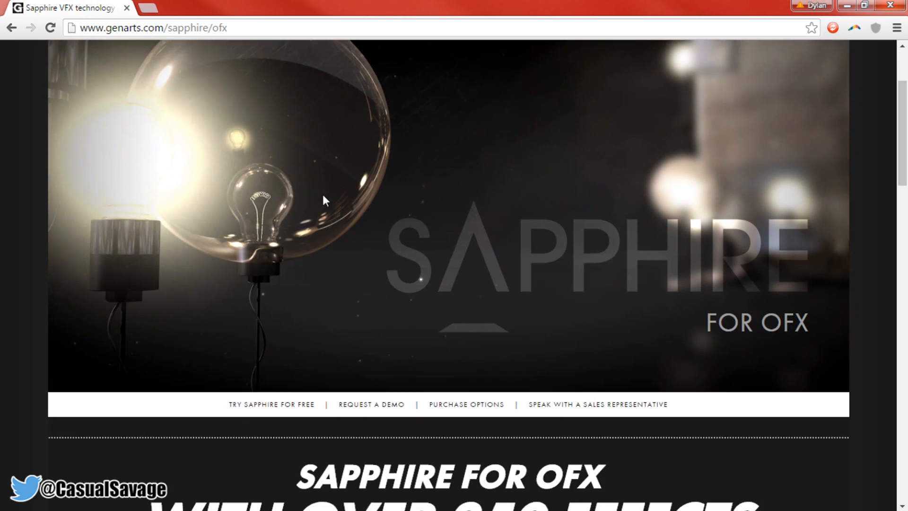
scroll(down, 3)
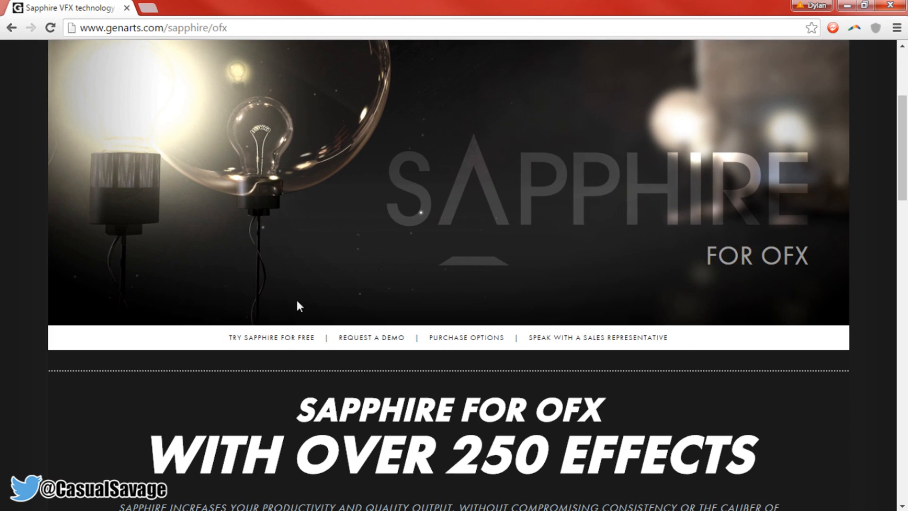
mouse_move(270, 348)
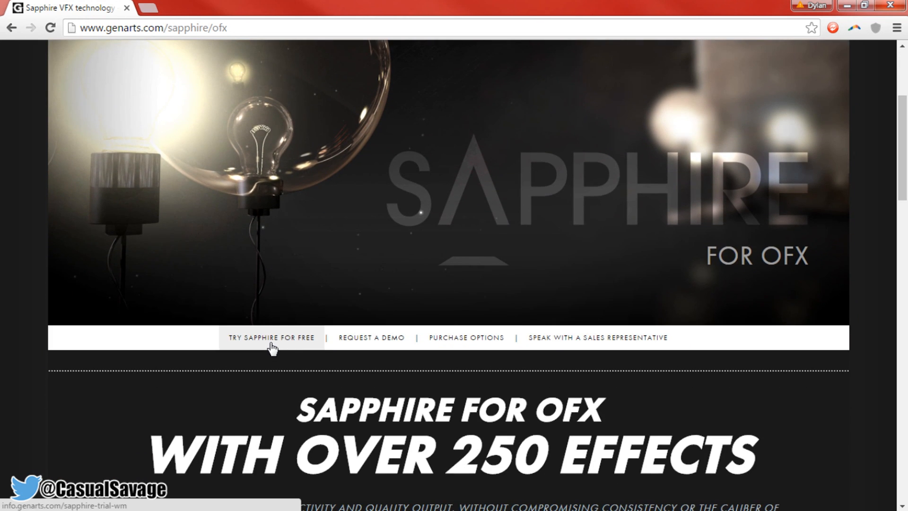
mouse_move(479, 345)
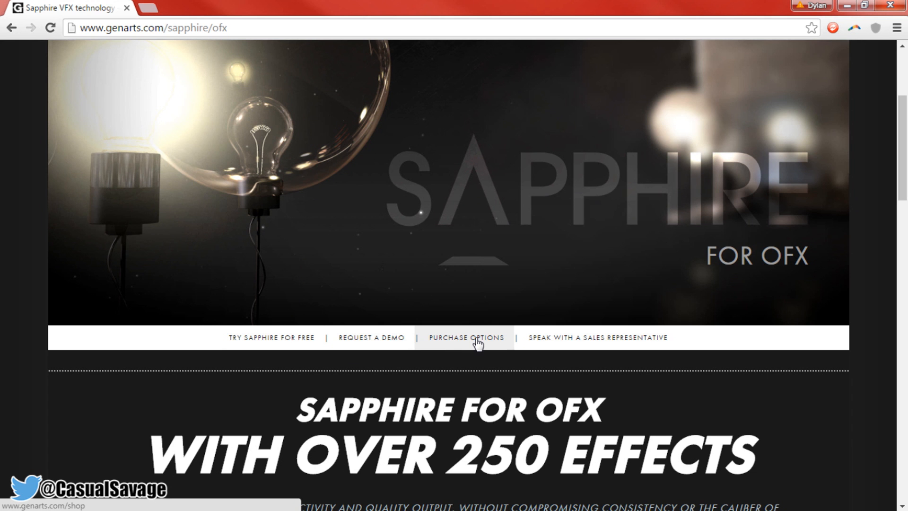
click(466, 337)
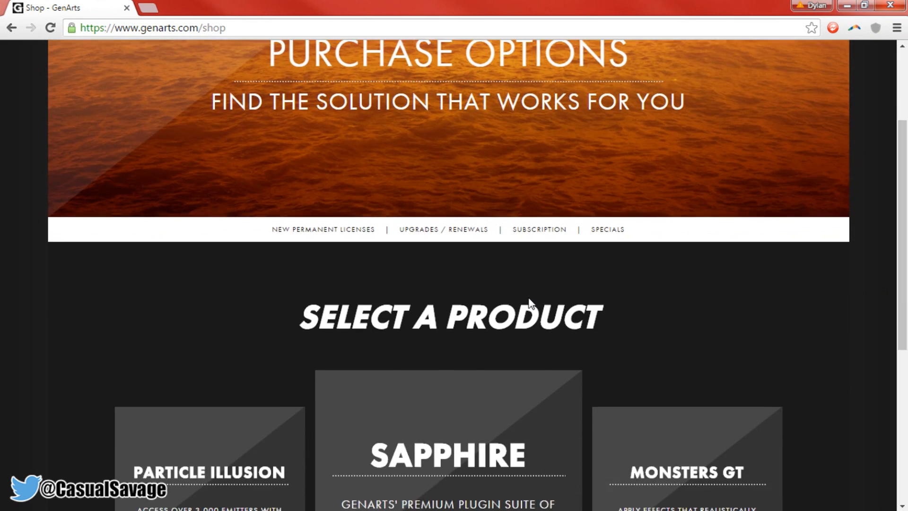
scroll(down, 3)
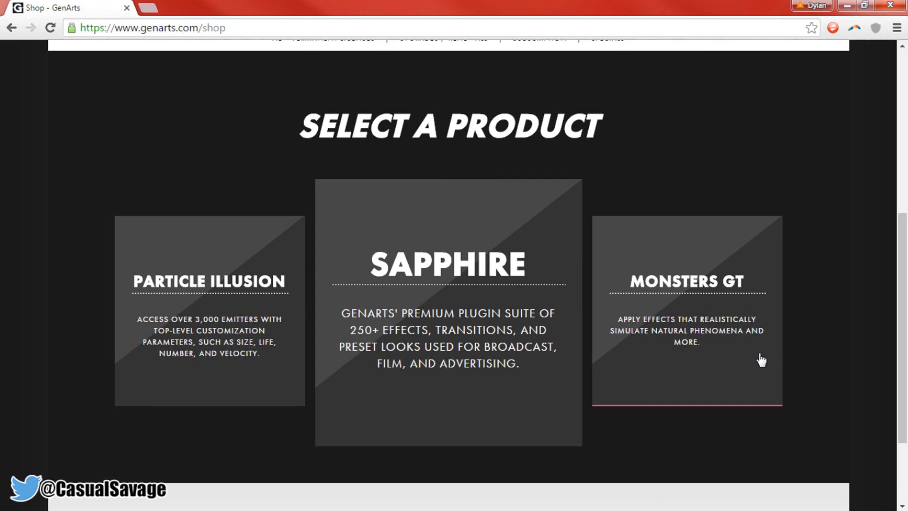
scroll(down, 3)
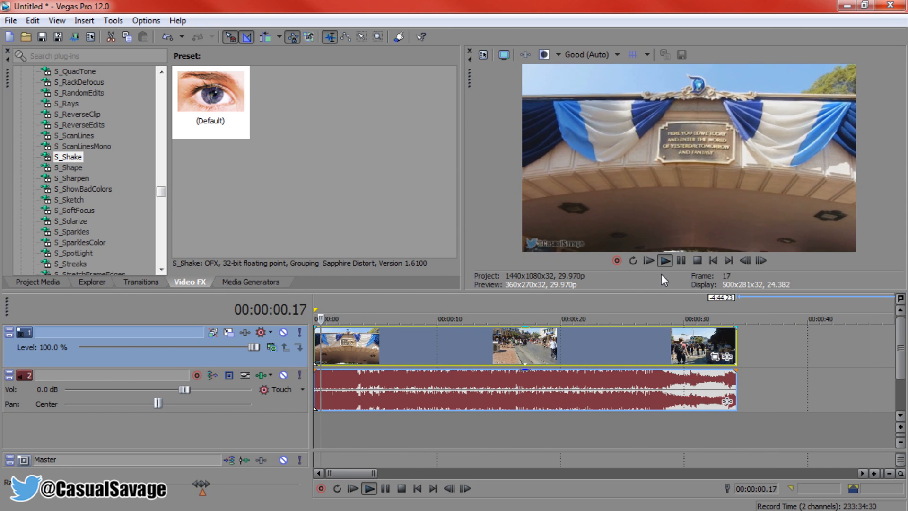
- Split the vlog clip at about 3 seconds and again at the short section's end
click(664, 260)
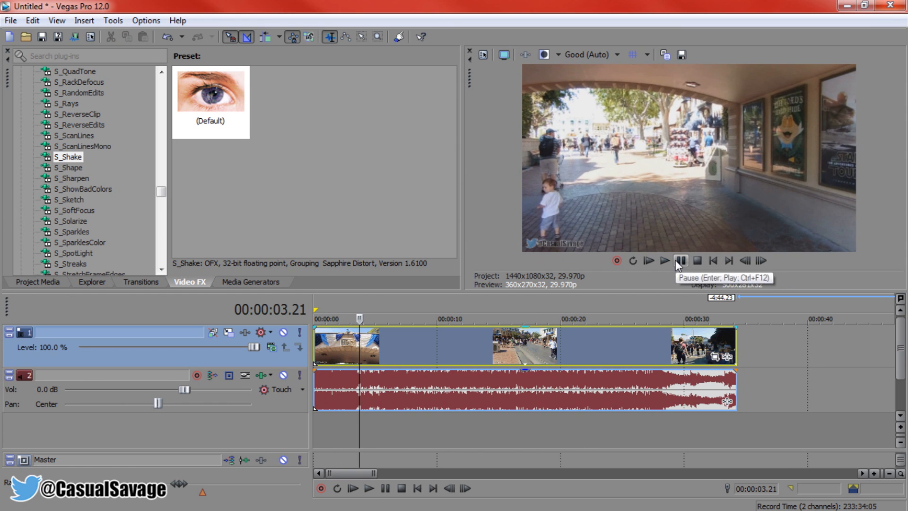
key(s)
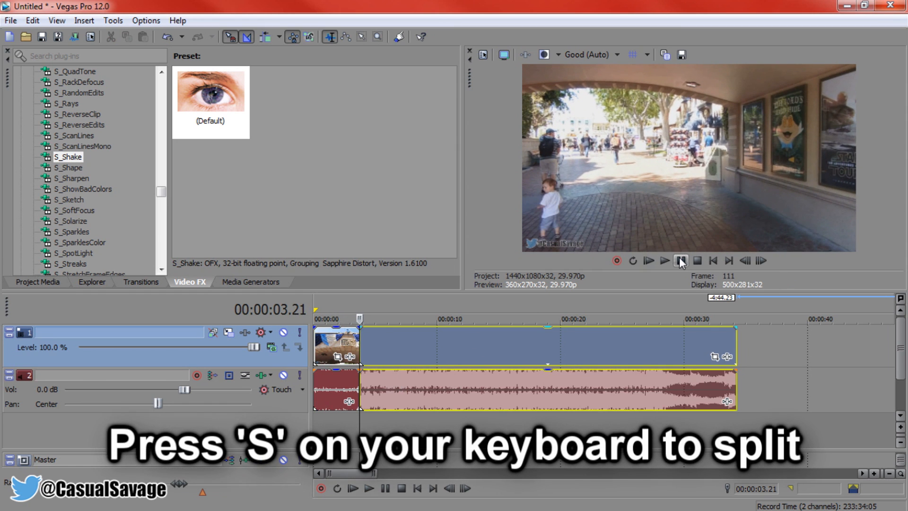
click(664, 260)
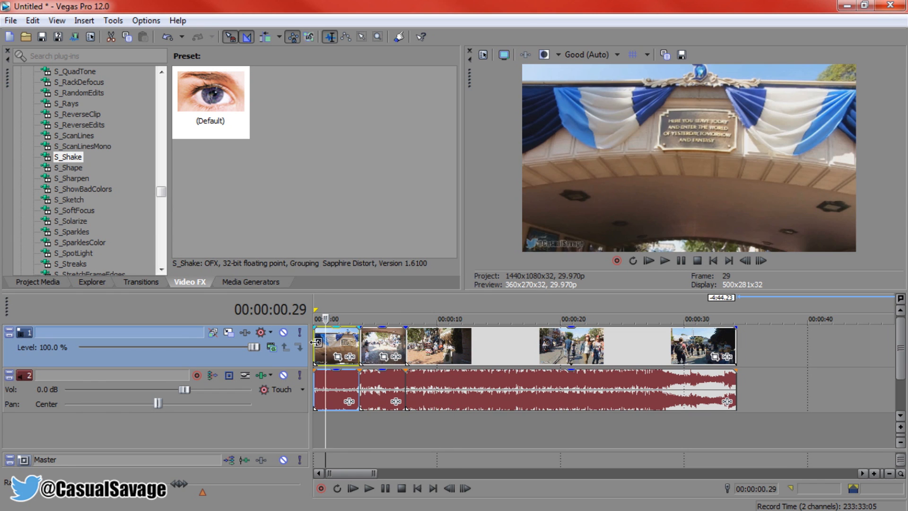
click(666, 261)
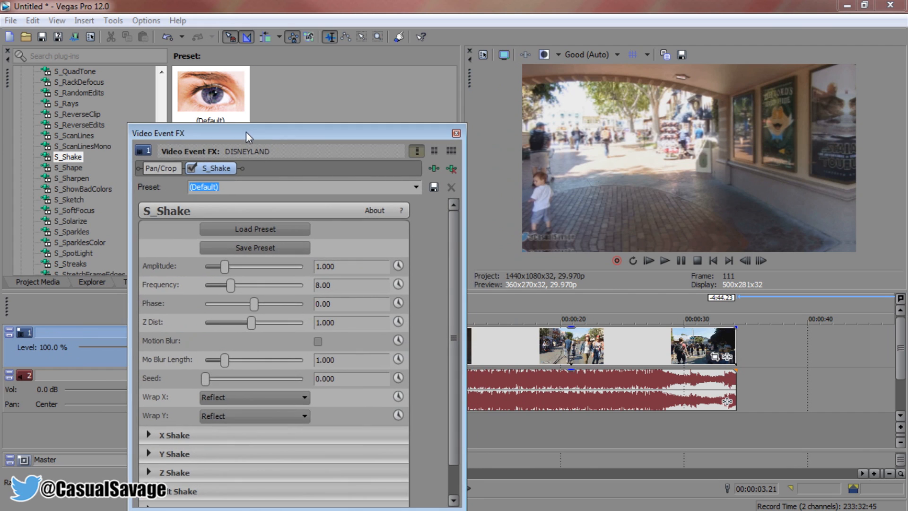
- Close the S_Shake settings, leaving amplitude 1.000 and frequency 8.00
scroll(down, 3)
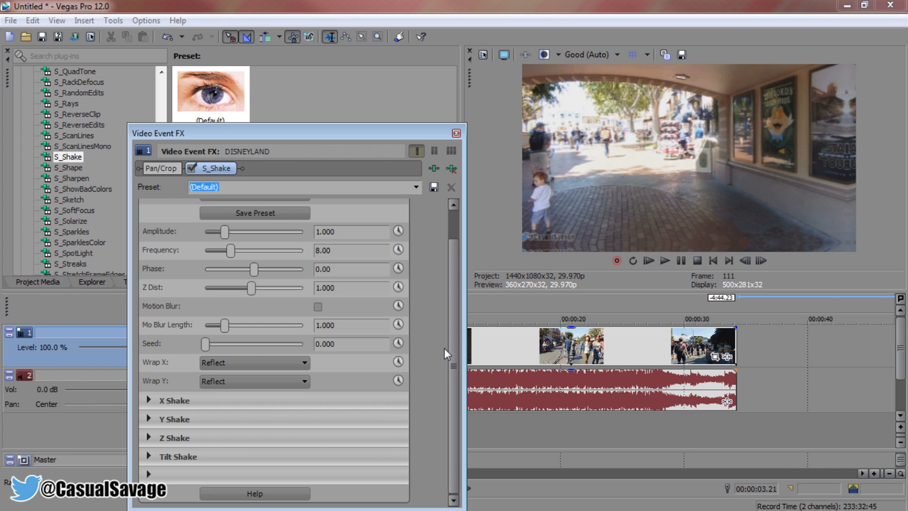
mouse_move(451, 140)
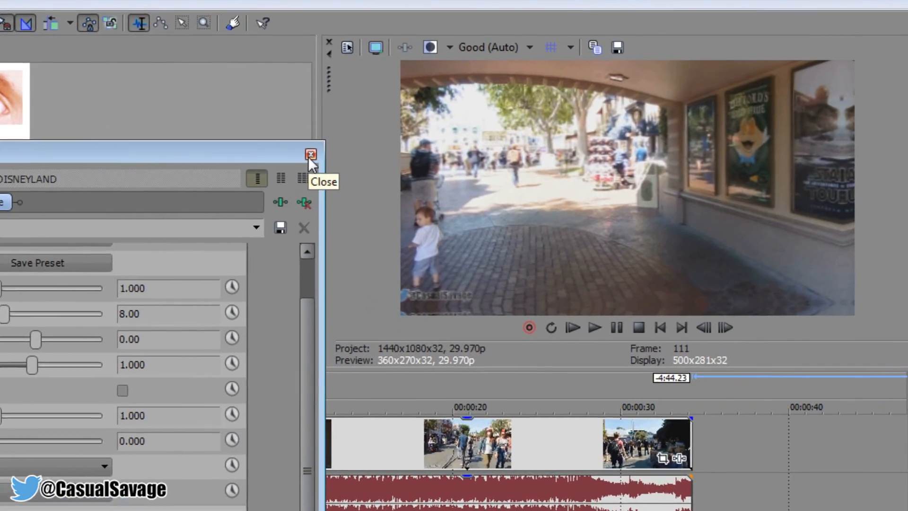
click(308, 154)
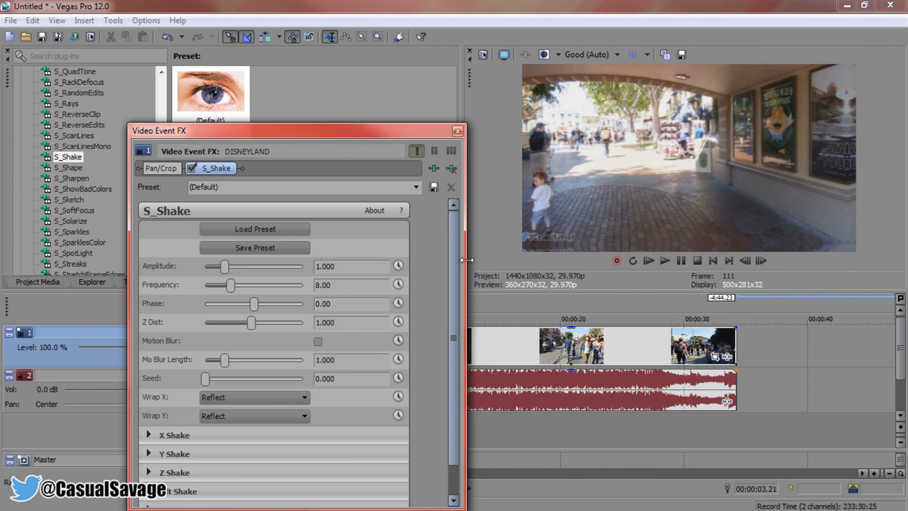
- Raise the S_Shake amplitude and close the settings to preview
scroll(down, 3)
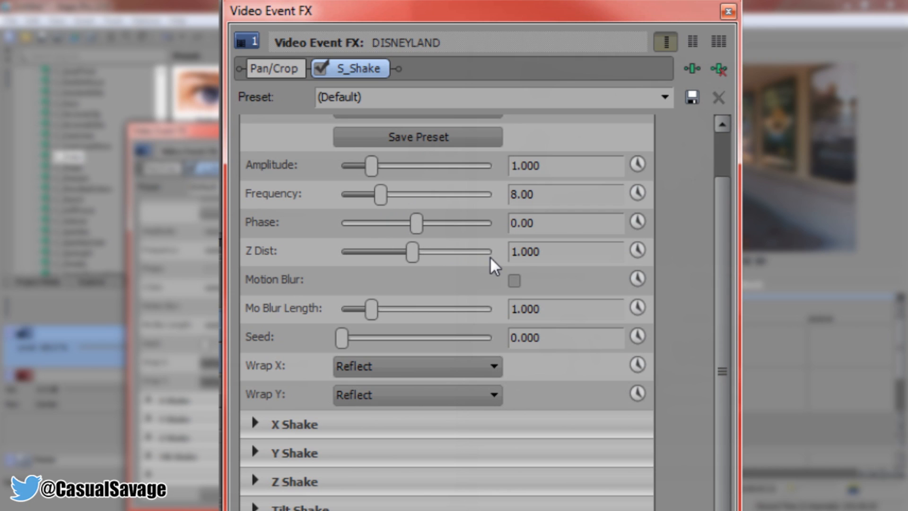
mouse_move(392, 183)
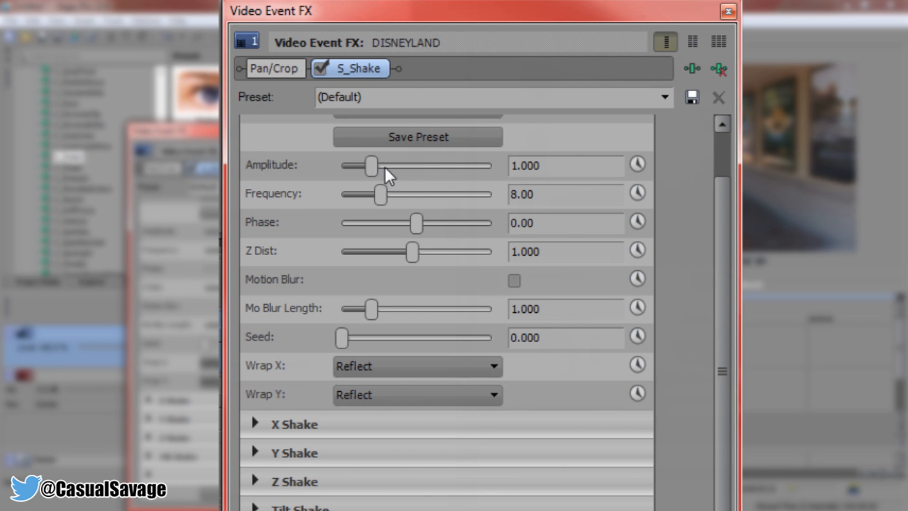
drag(370, 166, 474, 166)
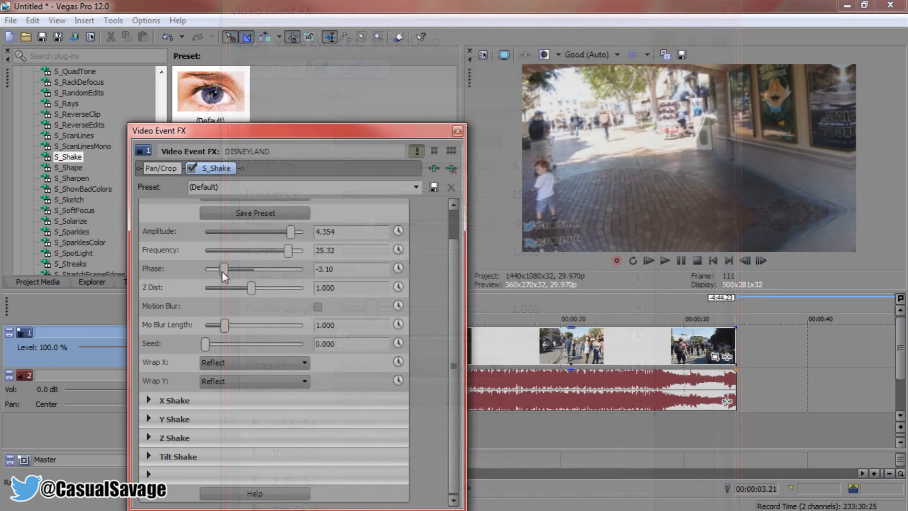
click(455, 130)
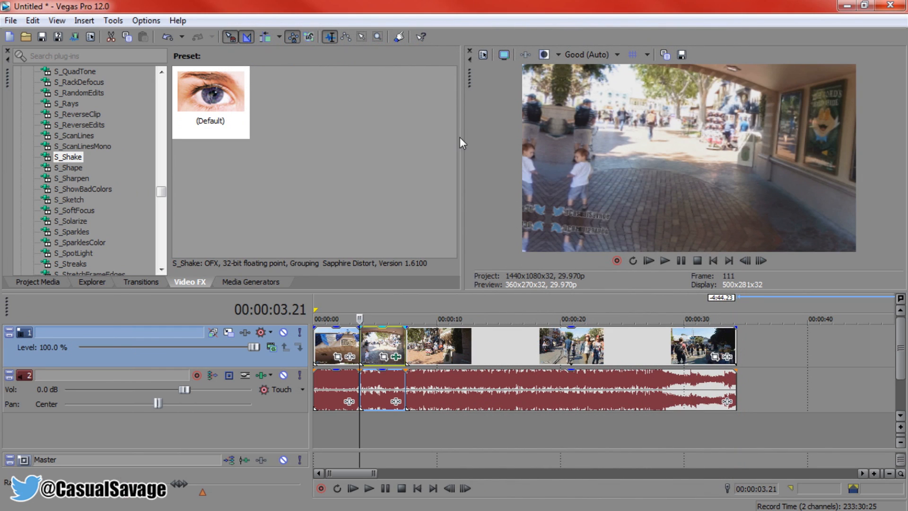
- Preview playback, then lower the amplitude to 0.918 and close the settings
click(666, 260)
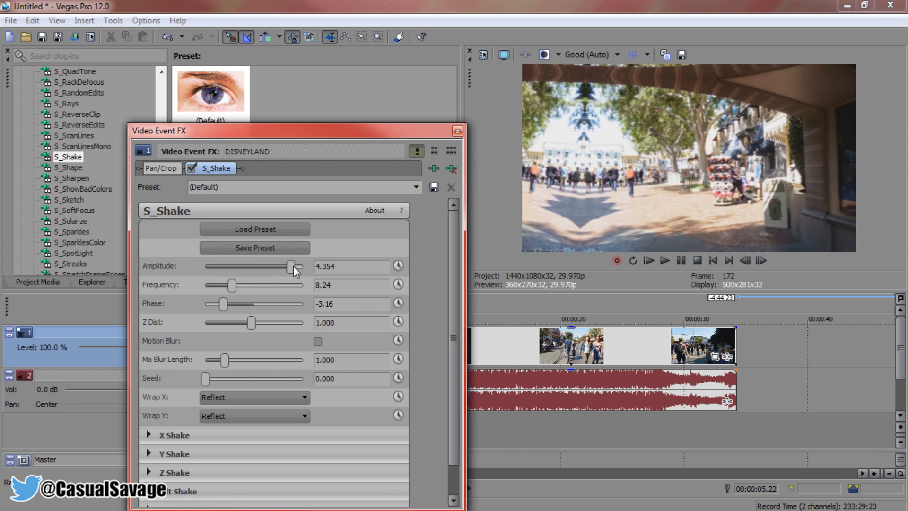
drag(292, 265, 219, 266)
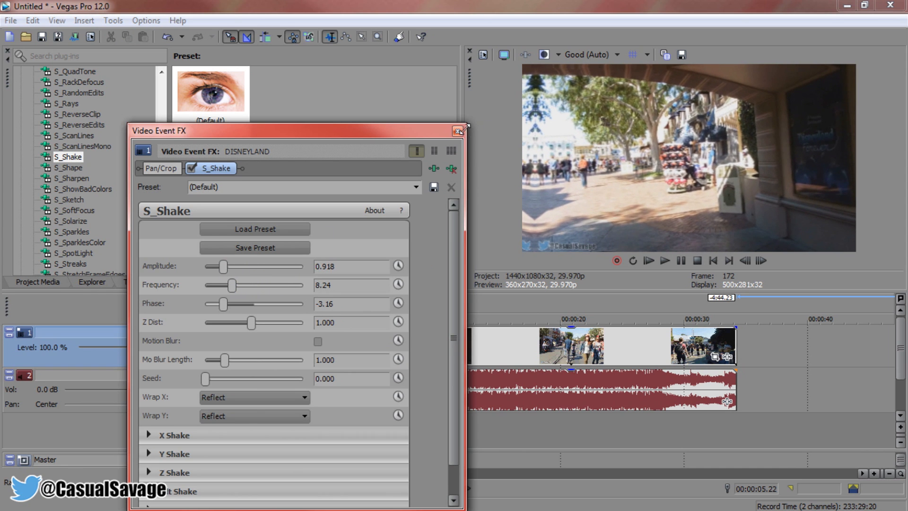
click(458, 131)
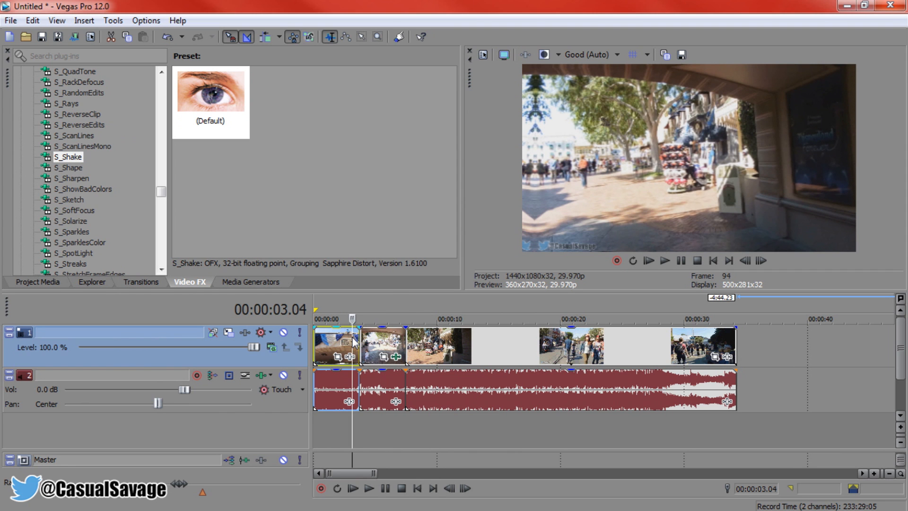
click(665, 261)
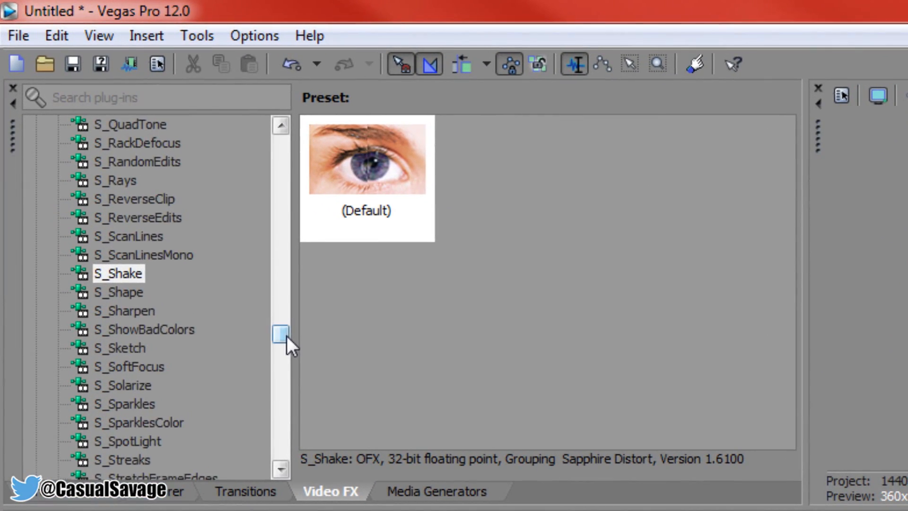
- Scroll through the Video FX list of Sapphire plug-ins
drag(280, 335, 280, 419)
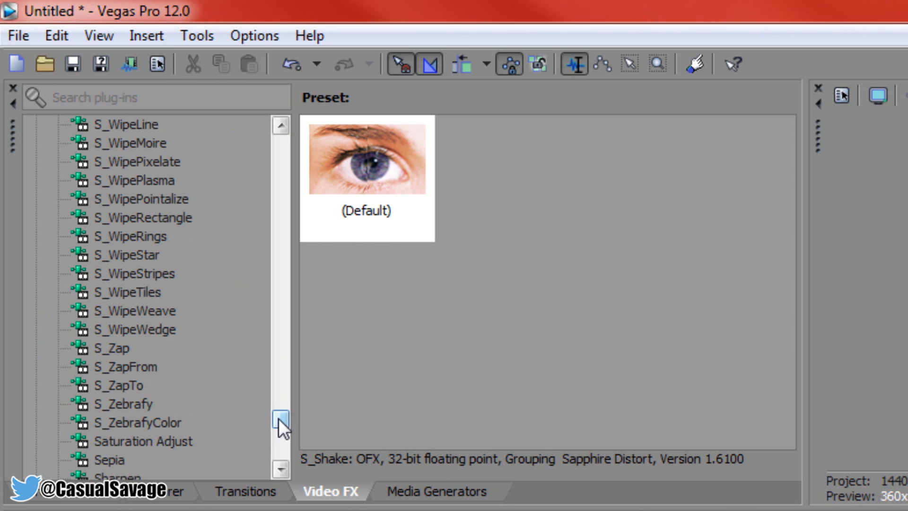
drag(281, 420, 280, 313)
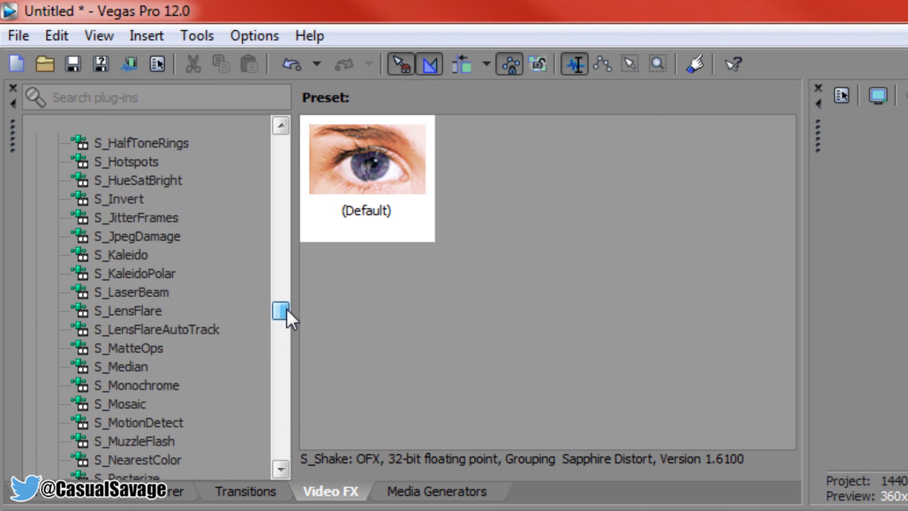
drag(281, 310, 280, 240)
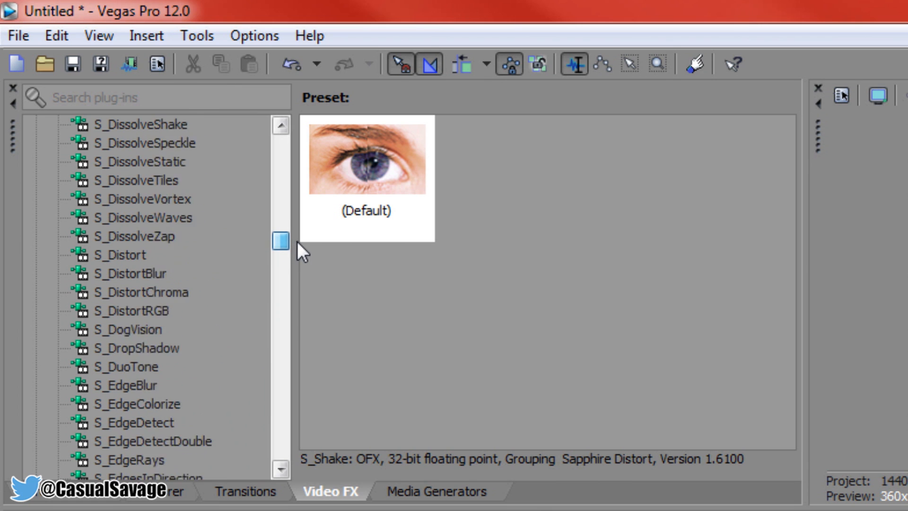
drag(280, 240, 280, 190)
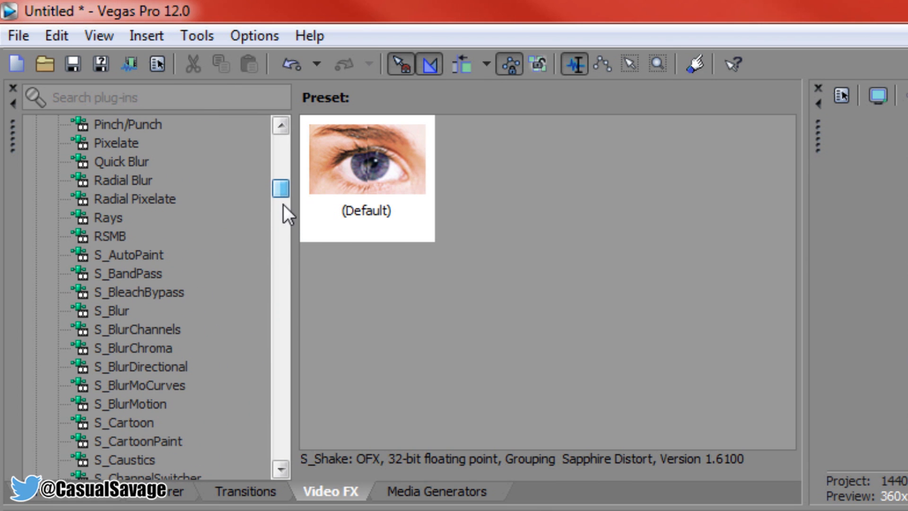
- Browse the Sapphire transitions list, including S_DissolveBlur and the S_Wipe family
click(243, 491)
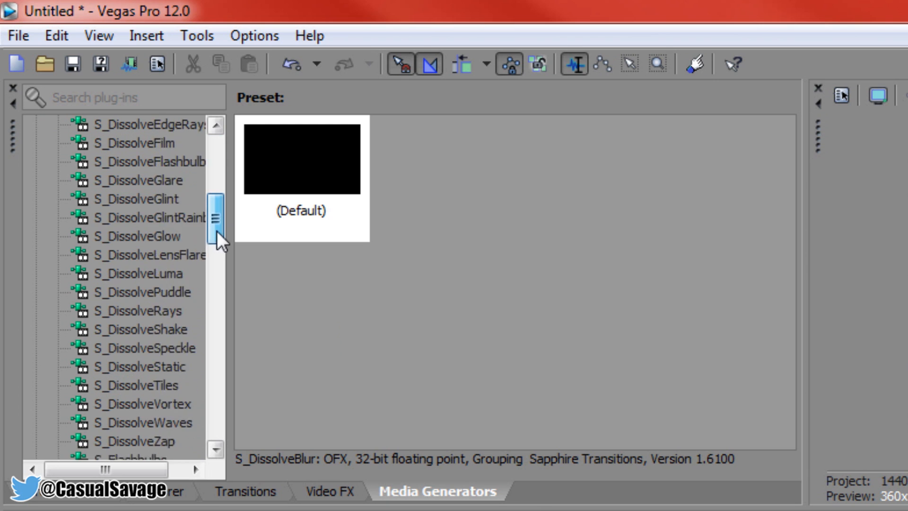
drag(219, 219, 219, 295)
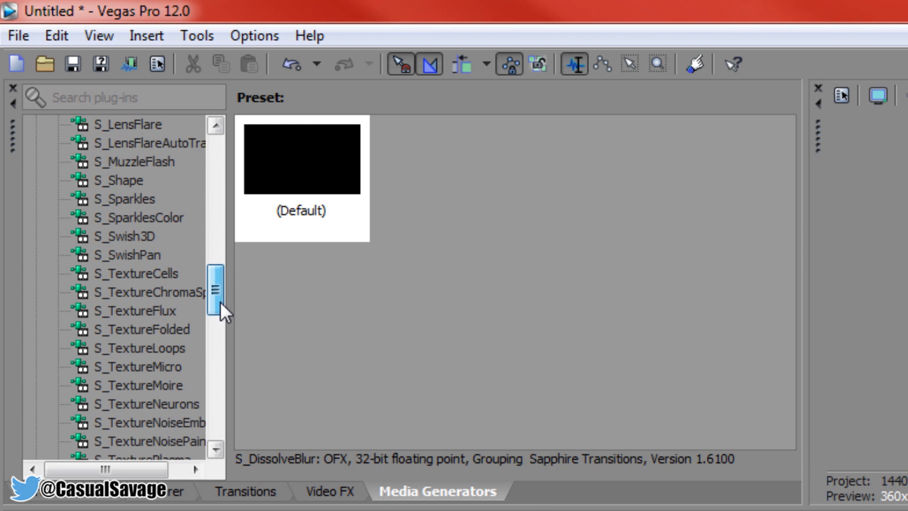
drag(218, 295, 219, 354)
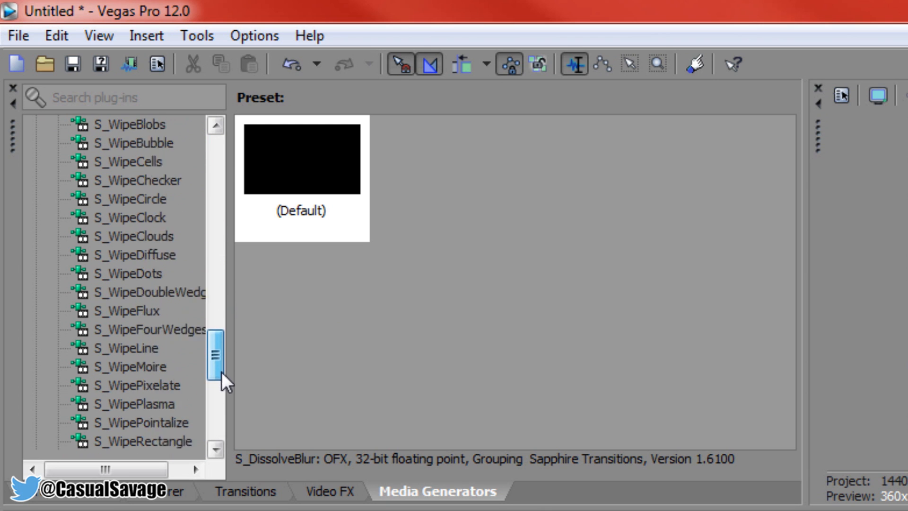